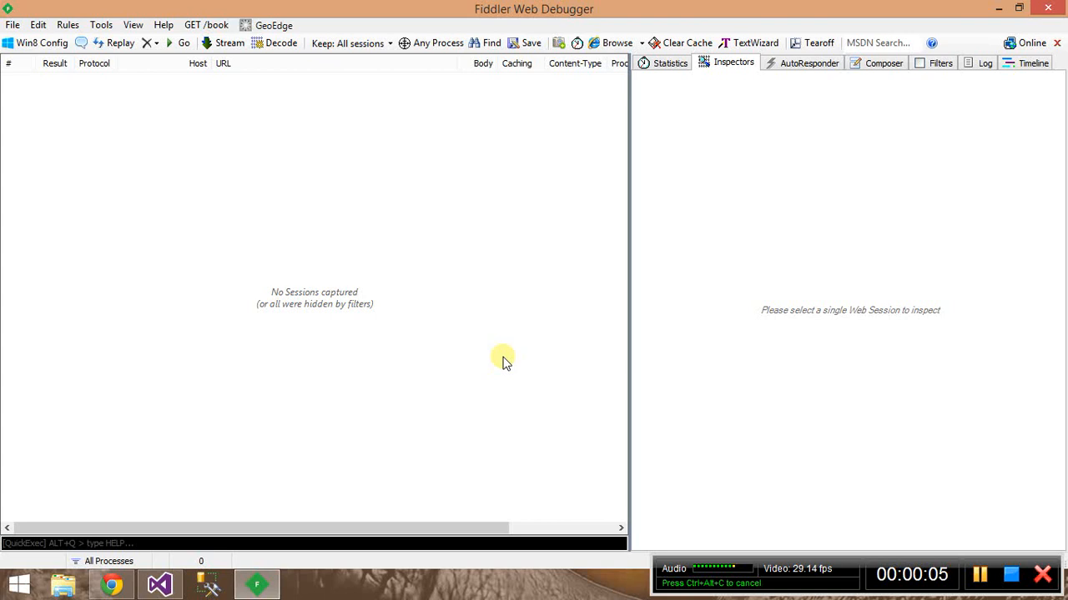
mouse_move(508, 357)
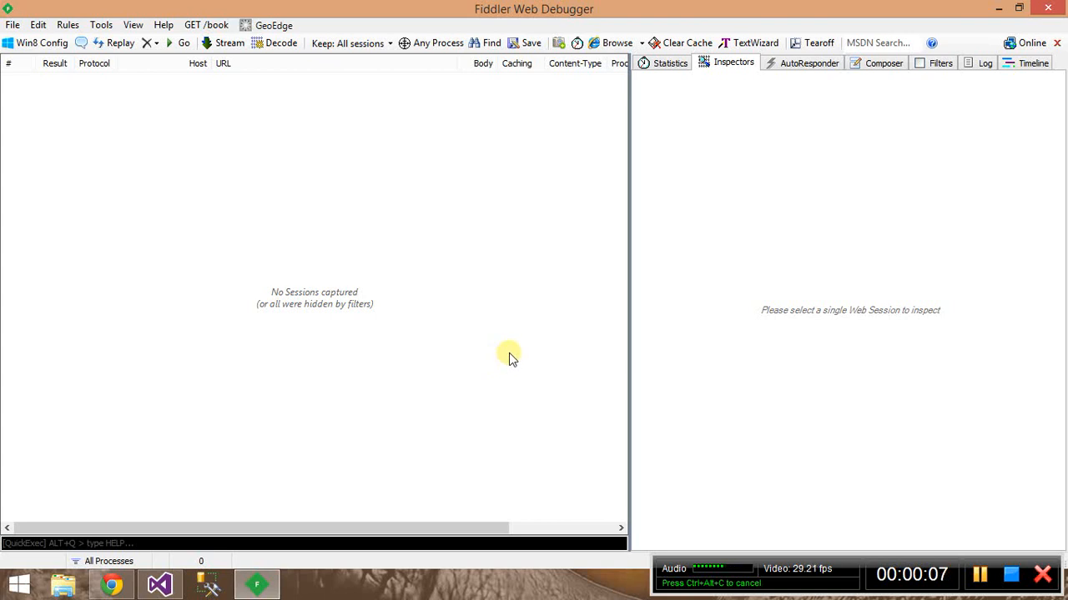
mouse_move(347, 309)
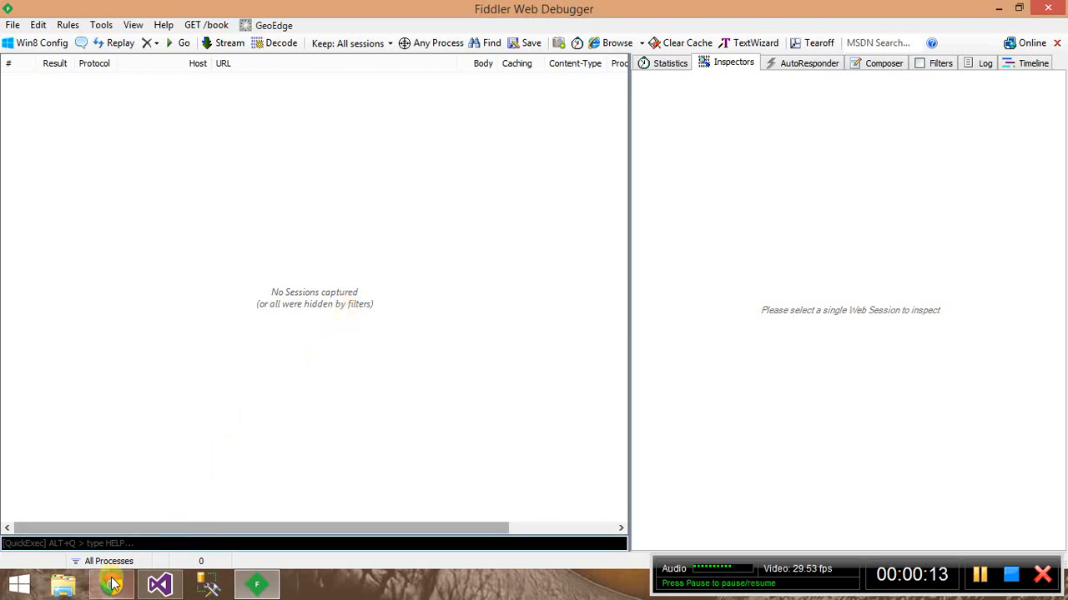
Step: Switch from the empty Fiddler session list to the browser running the web app
click(110, 584)
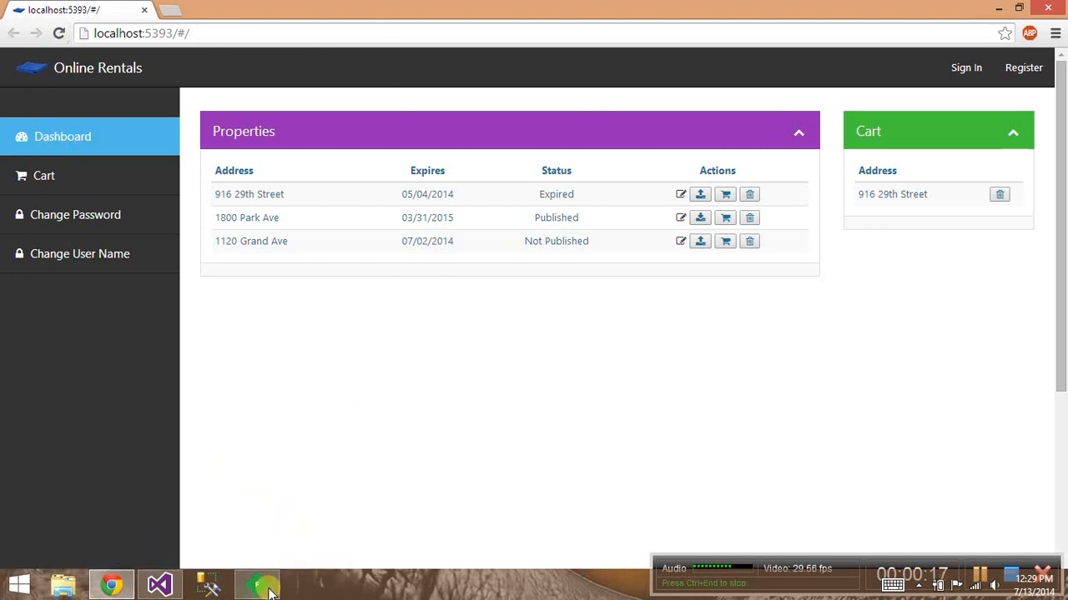
Step: Reload the Online Rentals dashboard on localhost:5393 so its requests are captured
click(257, 584)
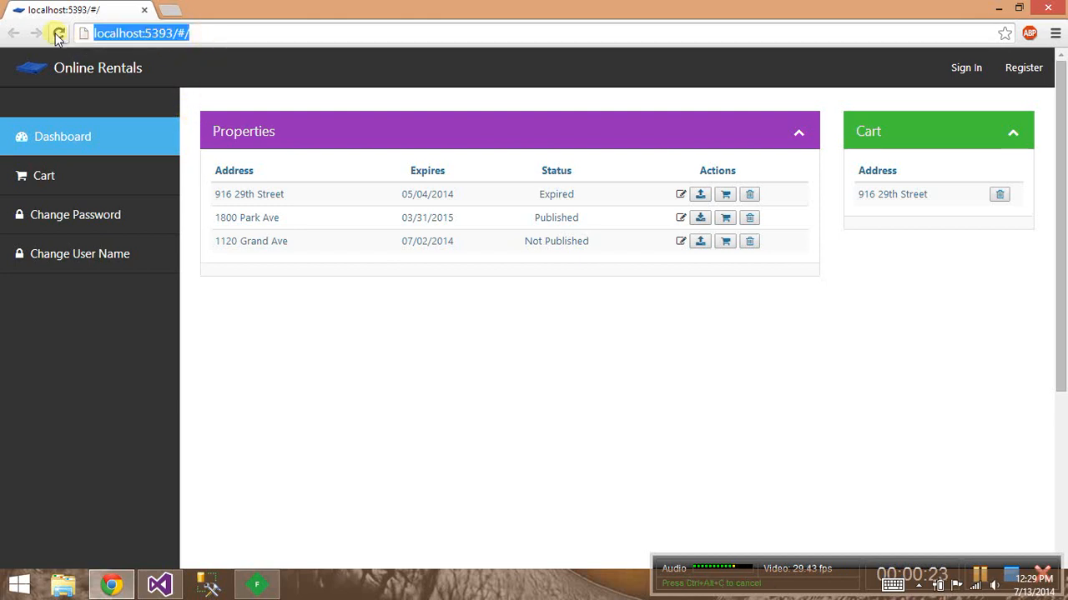
click(59, 33)
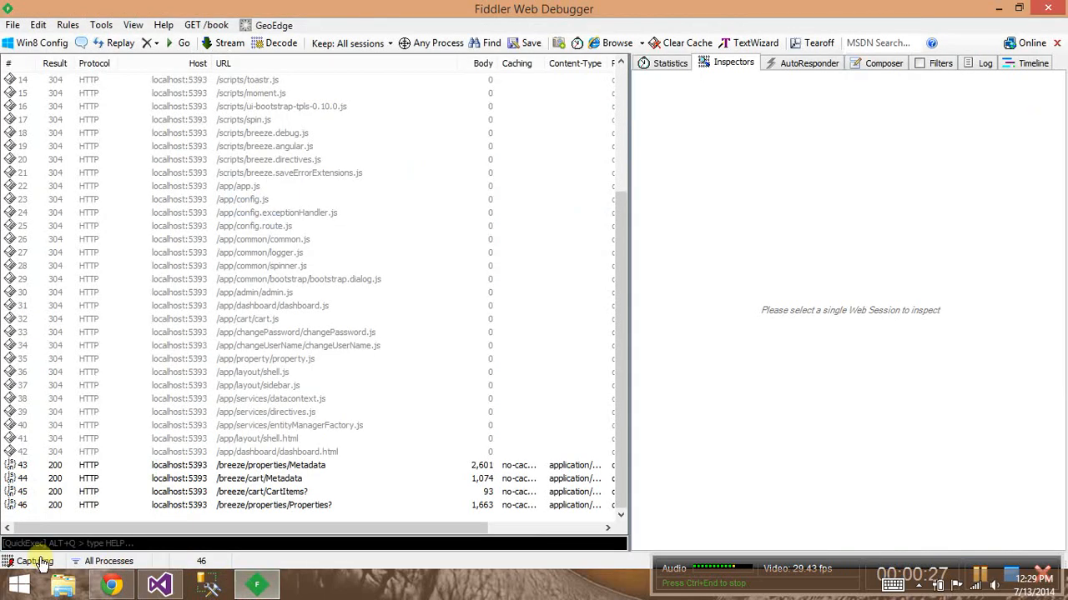
scroll(up, 3)
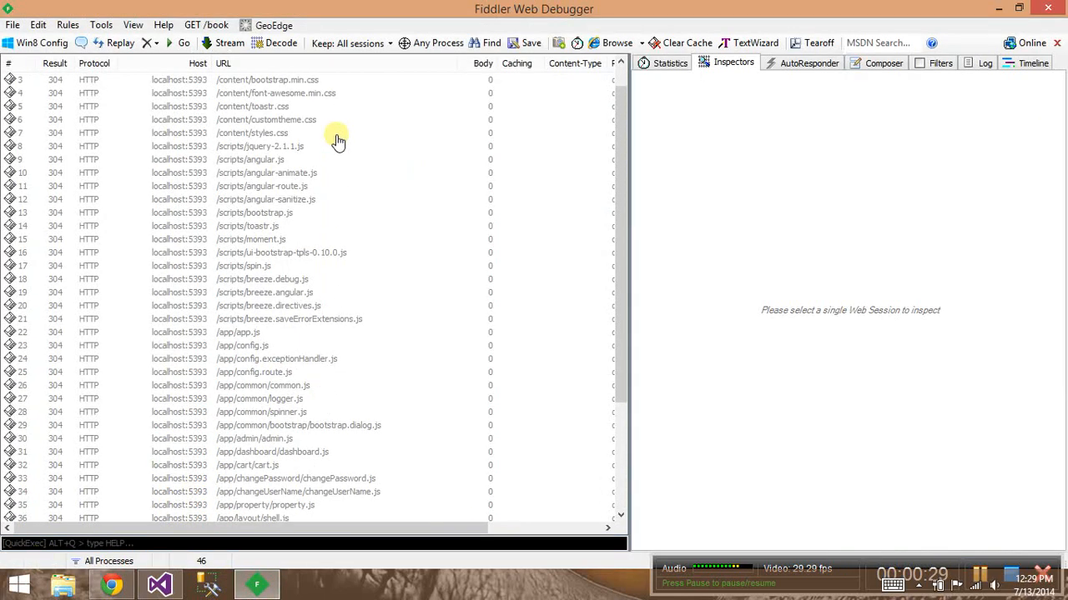
scroll(down, 3)
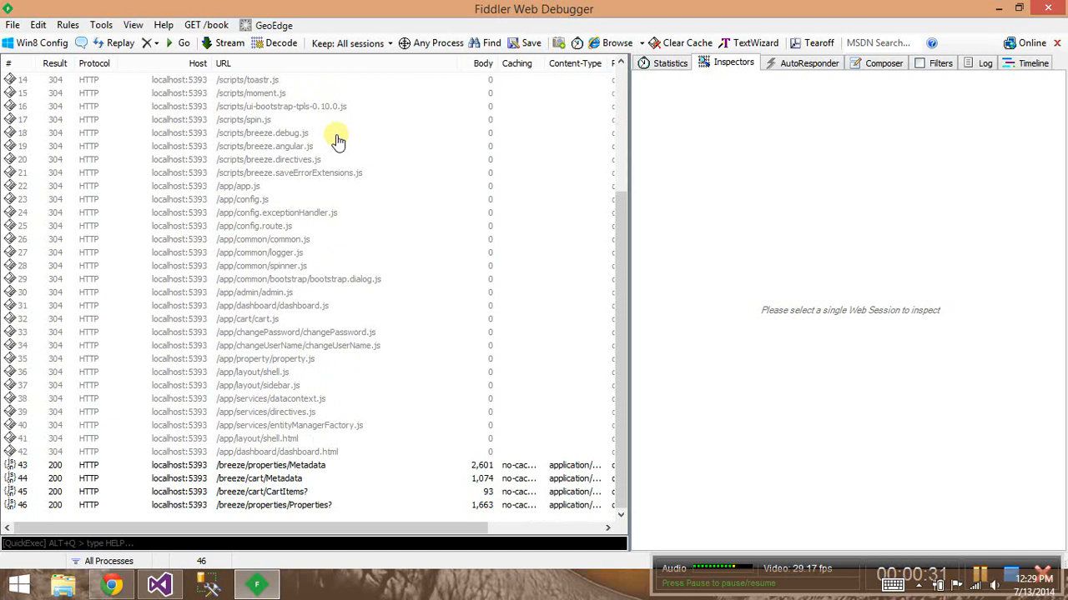
mouse_move(304, 475)
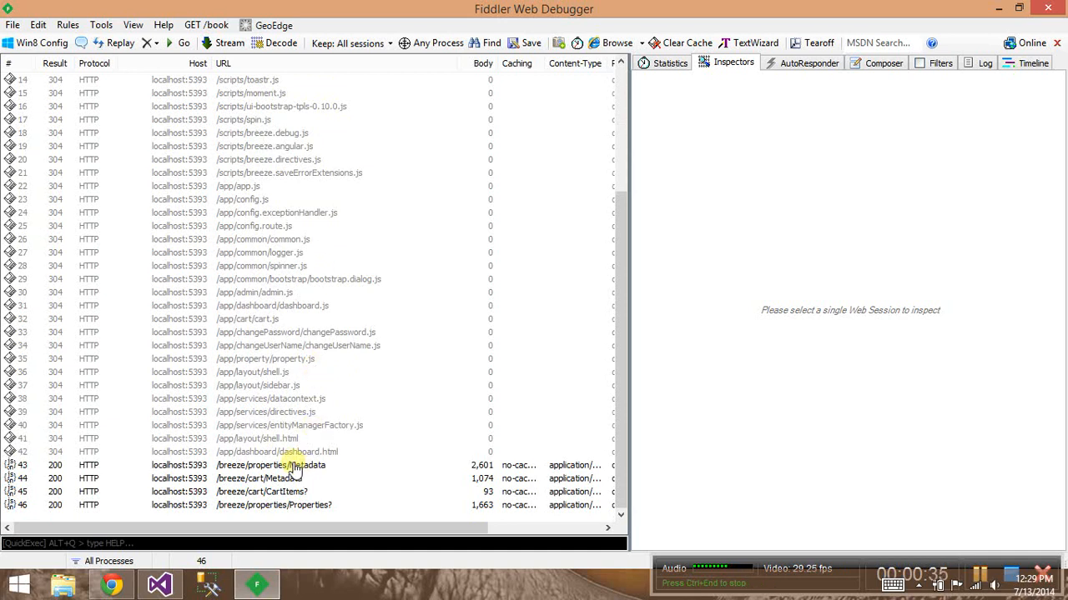
Step: Select the /breeze/properties/Metadata session and view its request as Raw, JSON, then Raw again
click(270, 464)
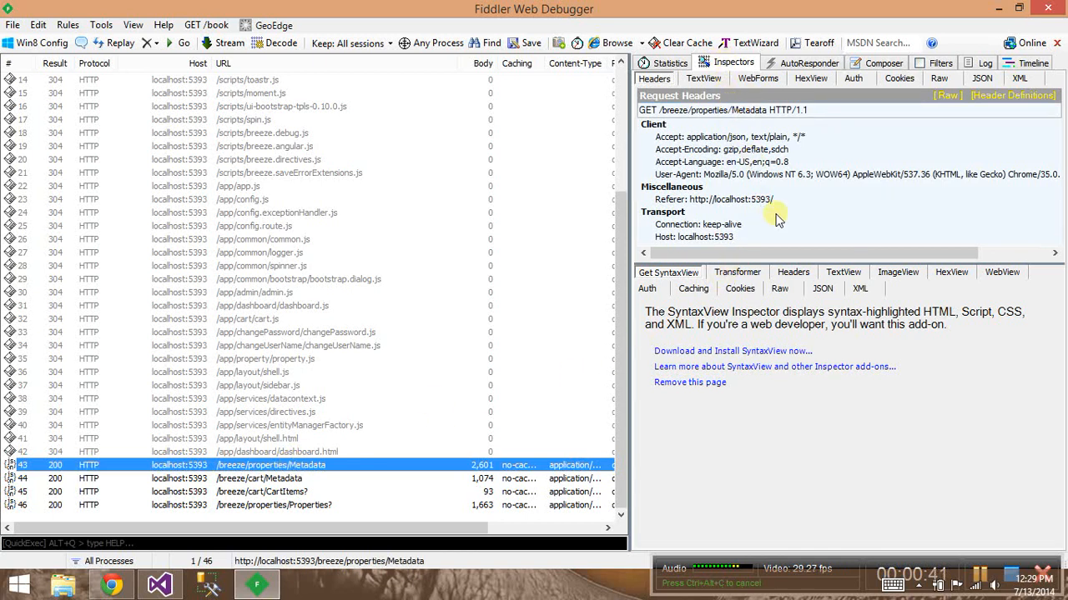
mouse_move(797, 134)
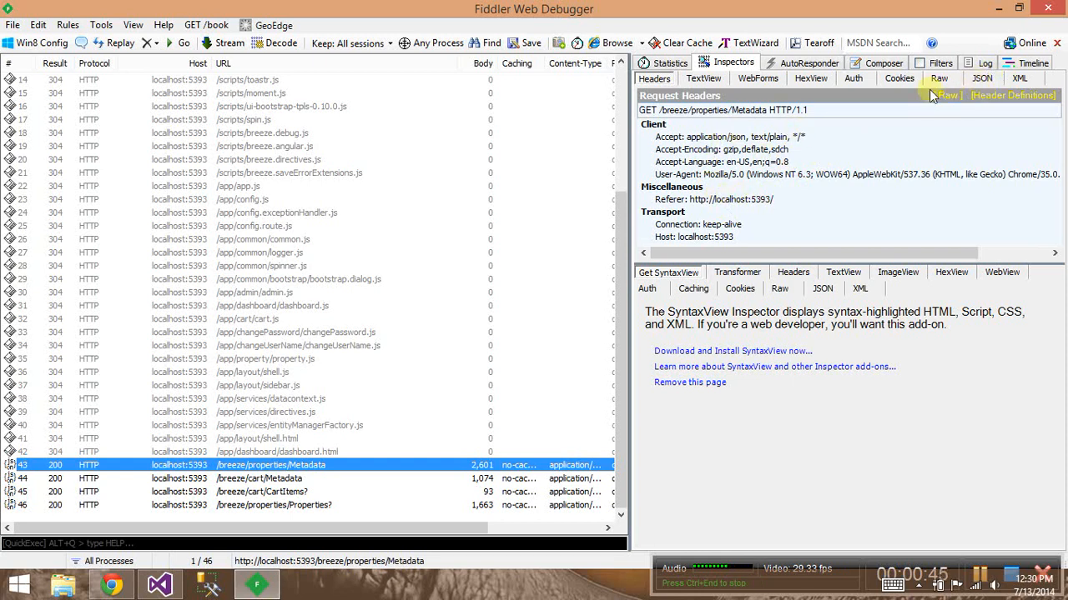
click(939, 78)
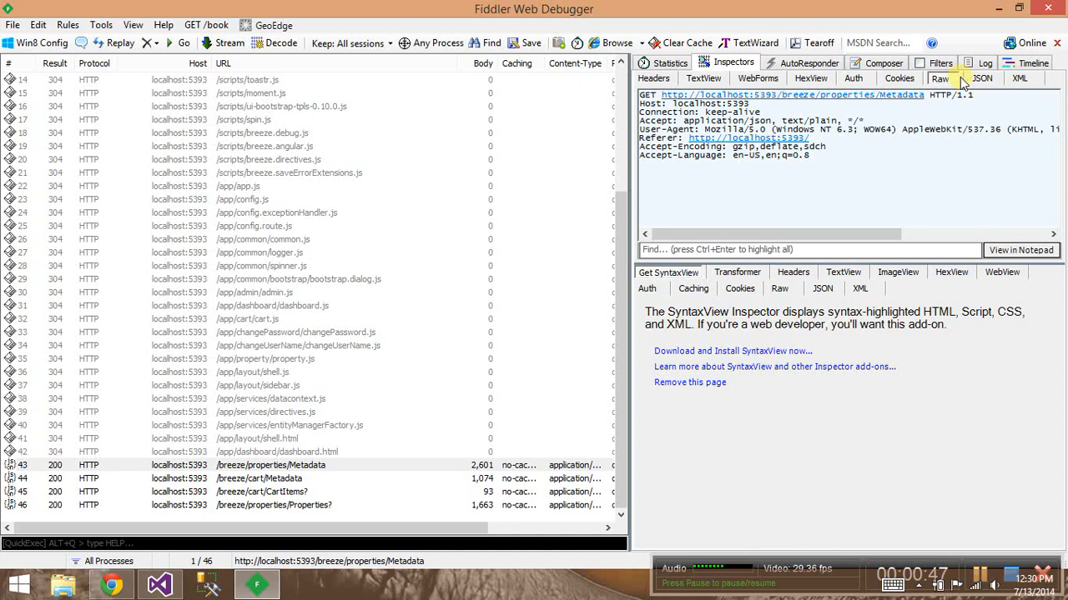
click(982, 78)
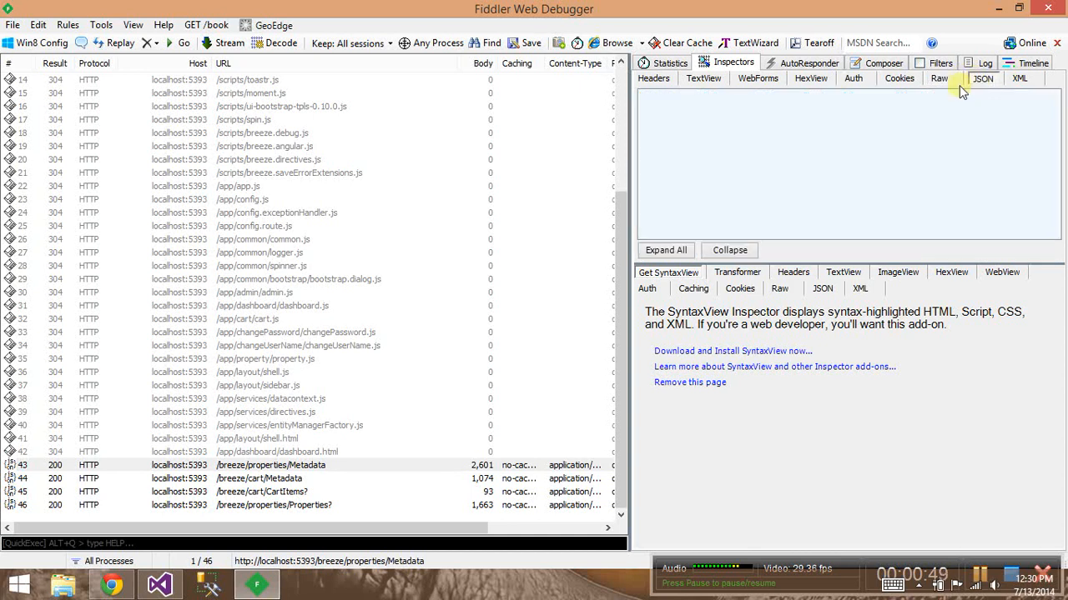
click(939, 79)
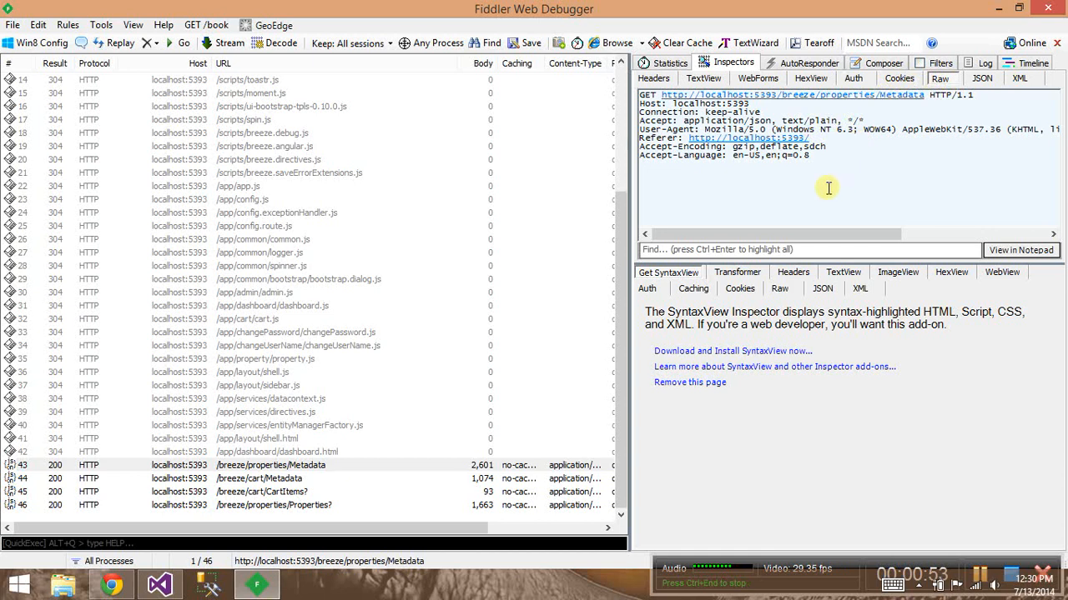
mouse_move(809, 320)
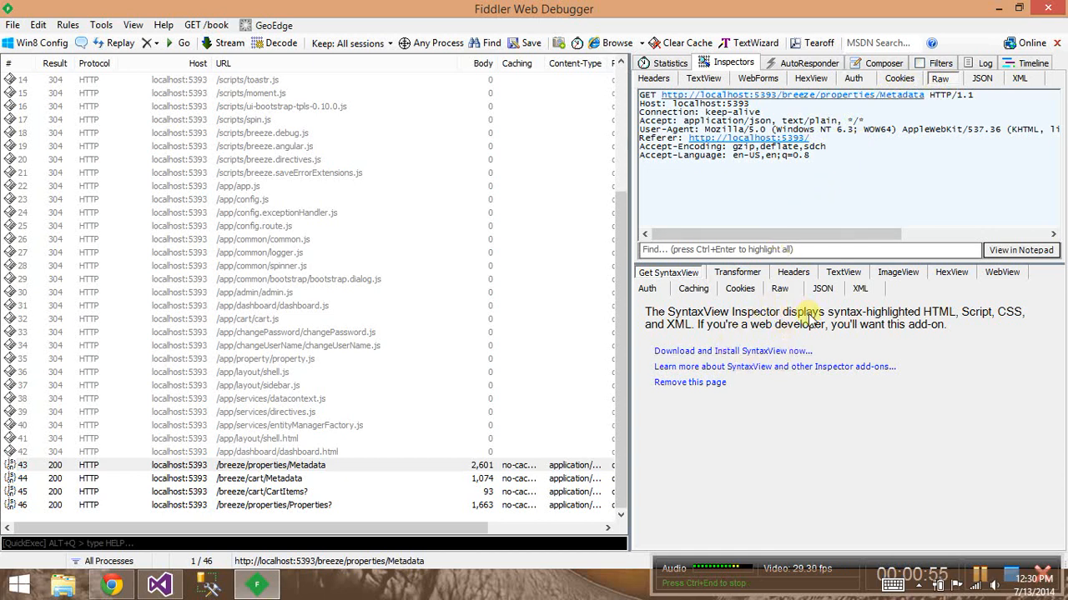
mouse_move(764, 405)
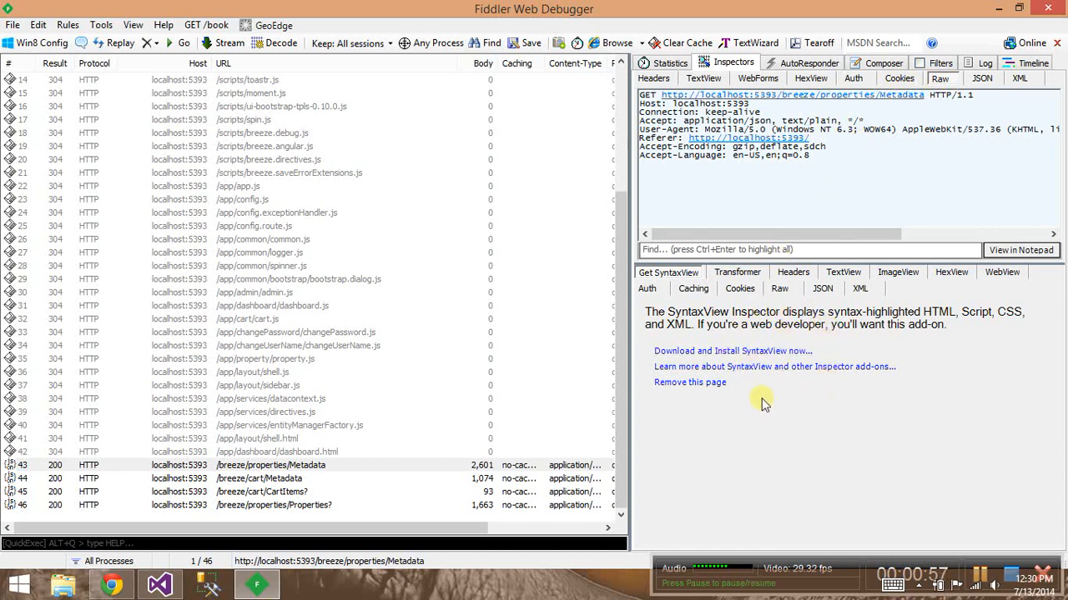
mouse_move(743, 345)
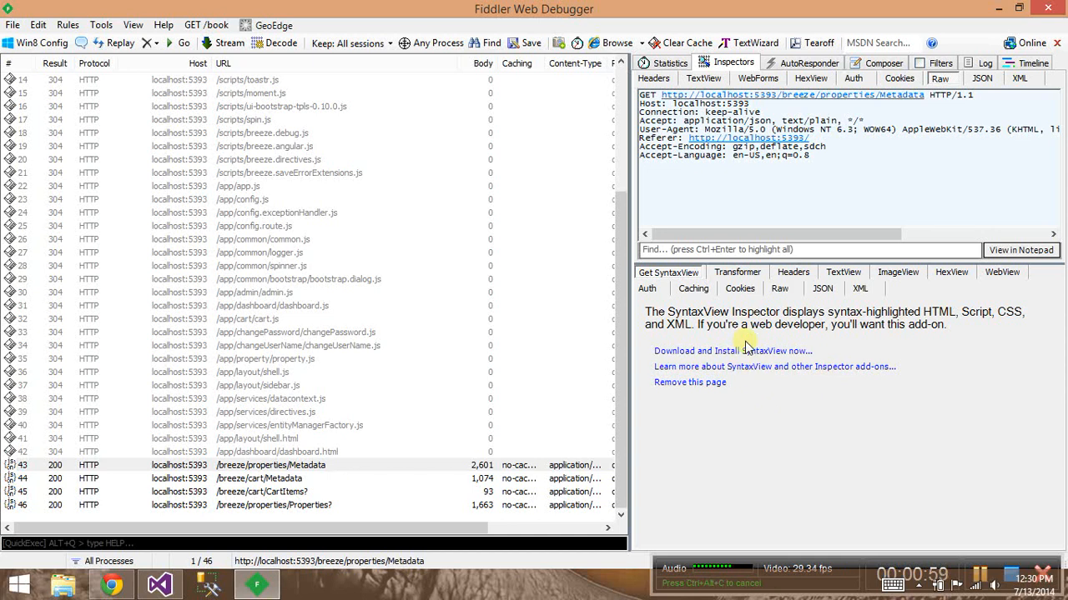
click(823, 287)
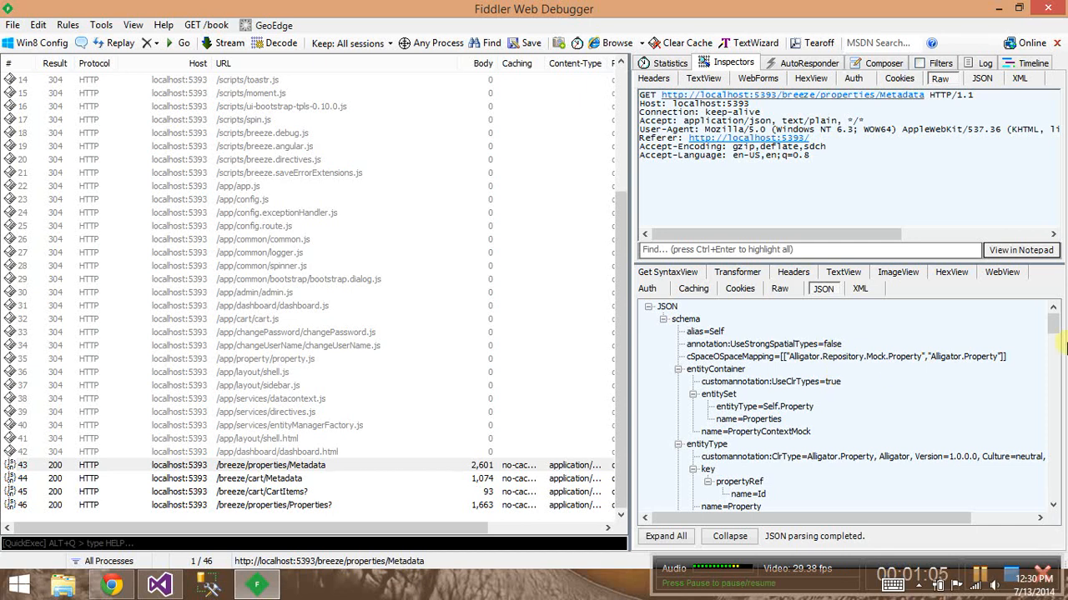
scroll(down, 3)
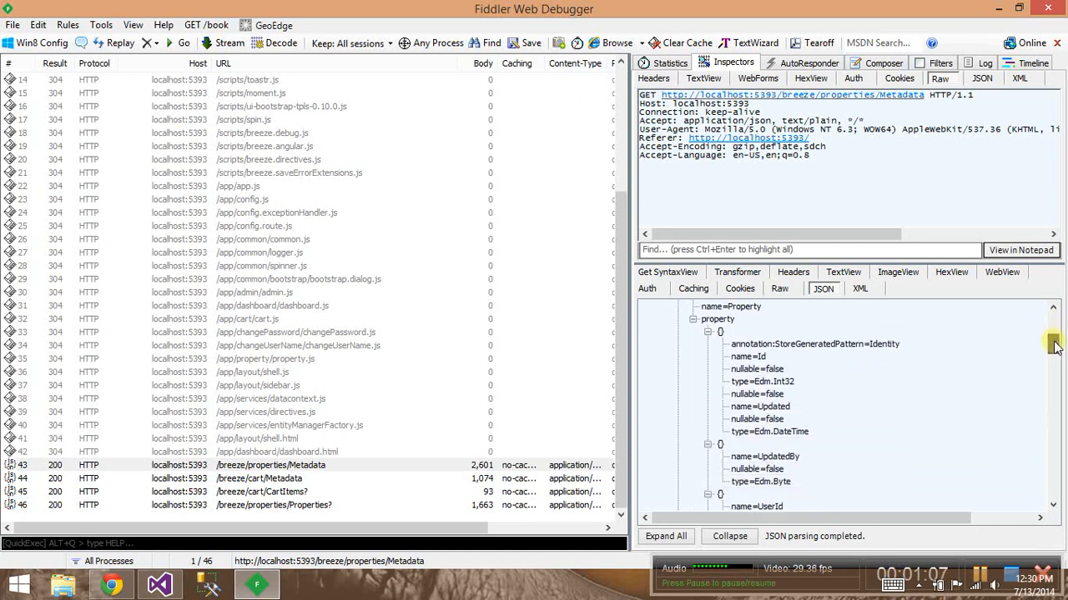
scroll(down, 3)
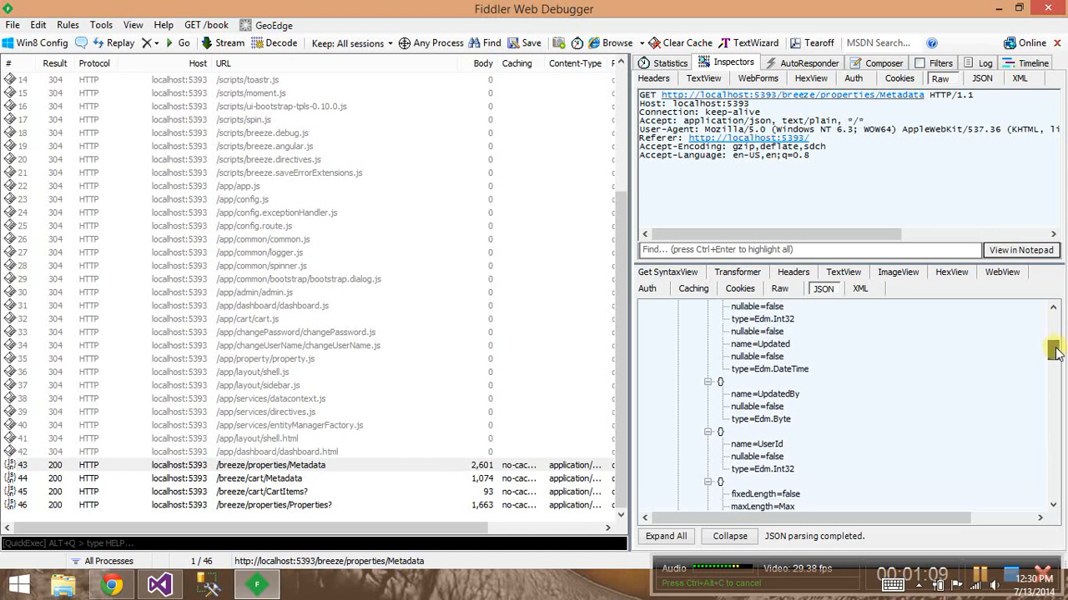
scroll(down, 3)
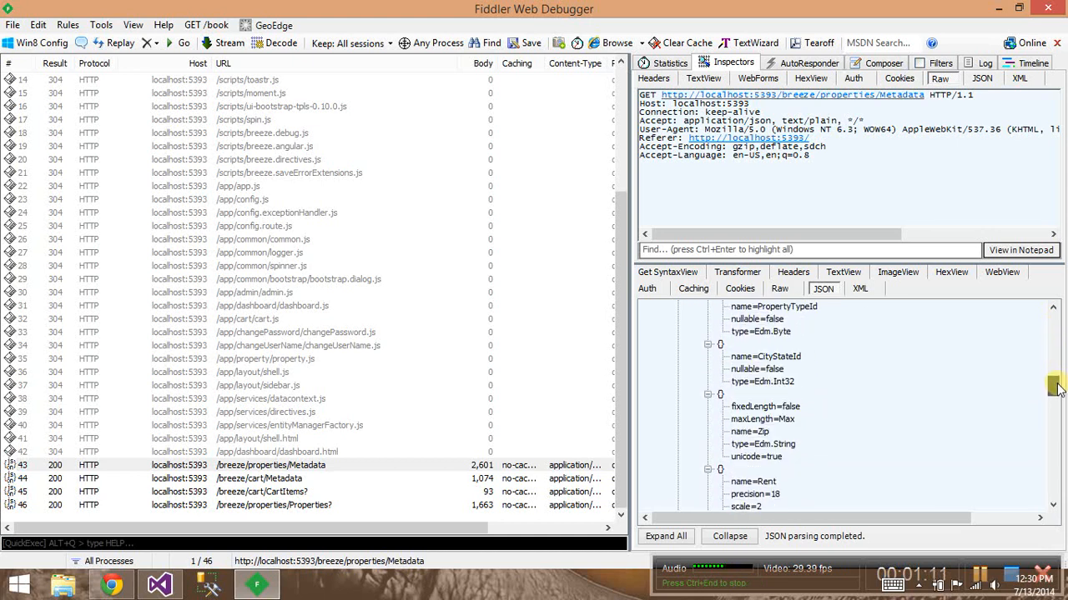
scroll(up, 3)
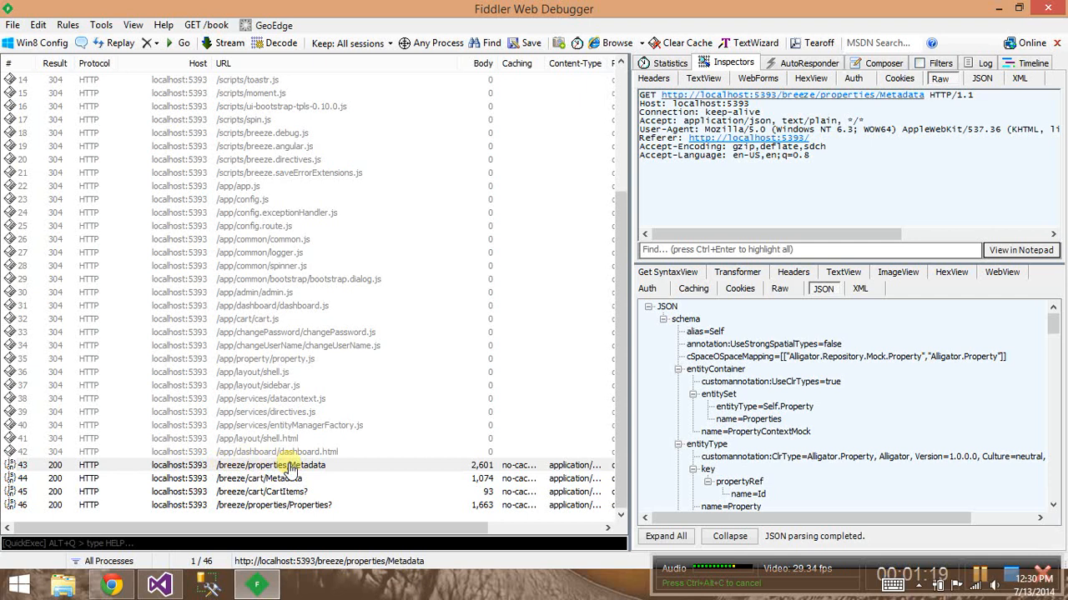
mouse_move(340, 490)
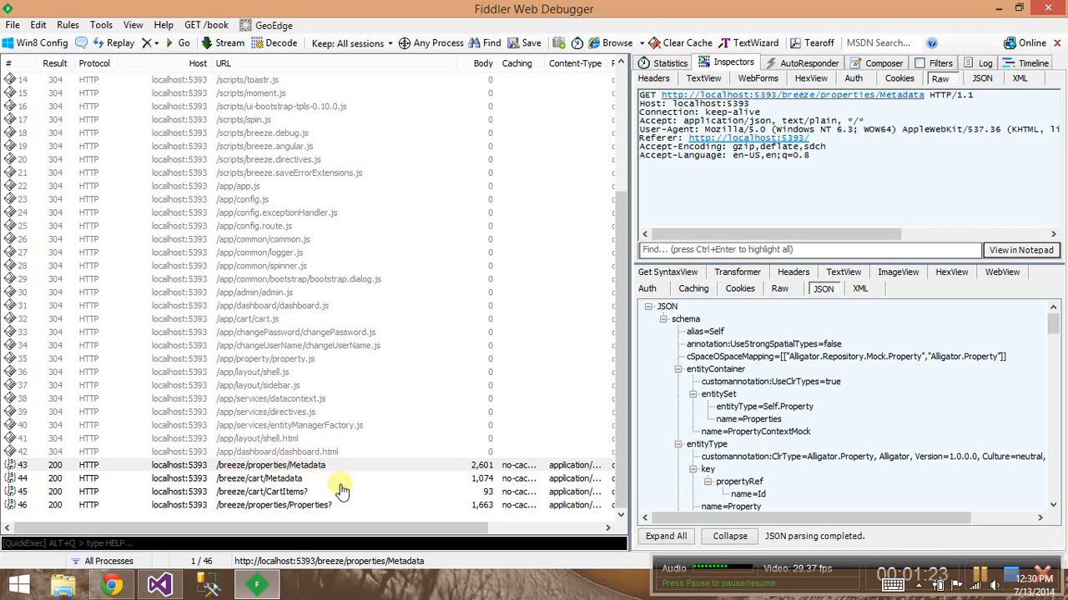
mouse_move(402, 489)
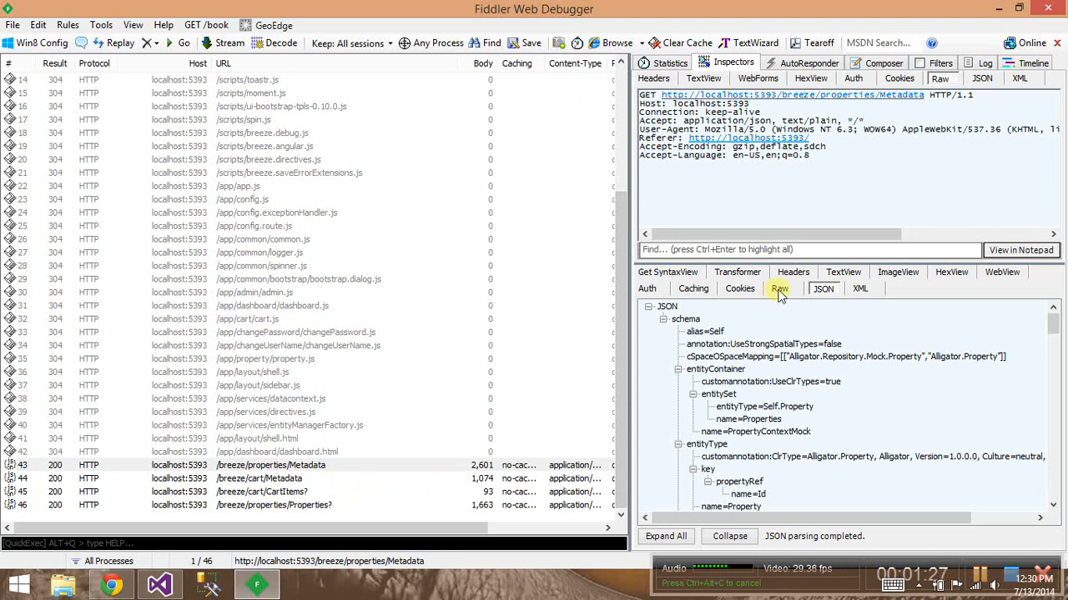
Step: Show the Metadata response as raw HTTP 200 OK headers and body
click(779, 288)
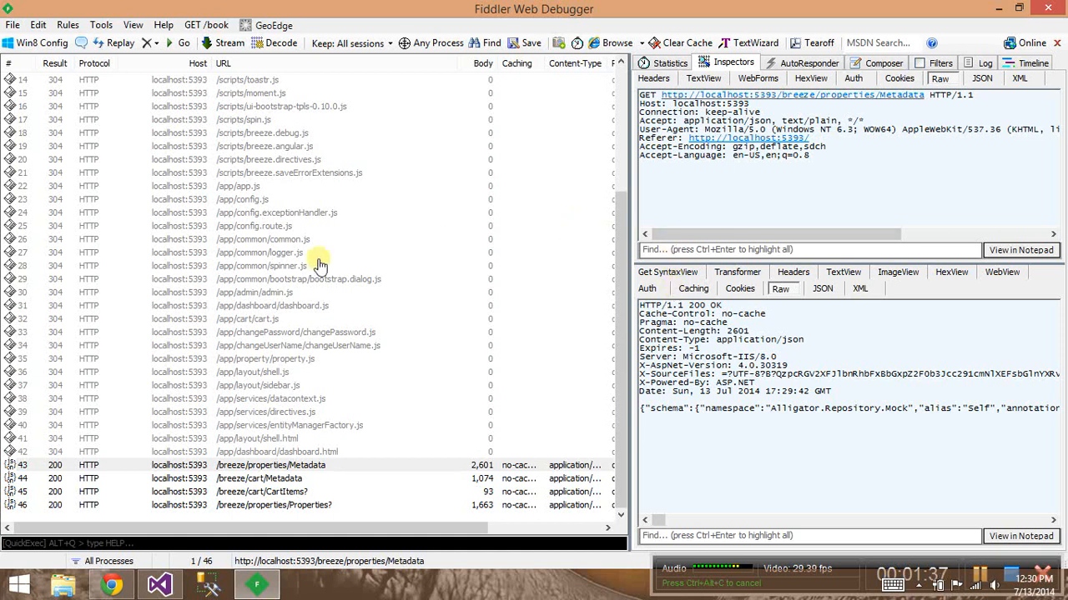
Step: Bring up context actions for the config.exceptionHandler.js 304 session and its Copy options
right_click(251, 212)
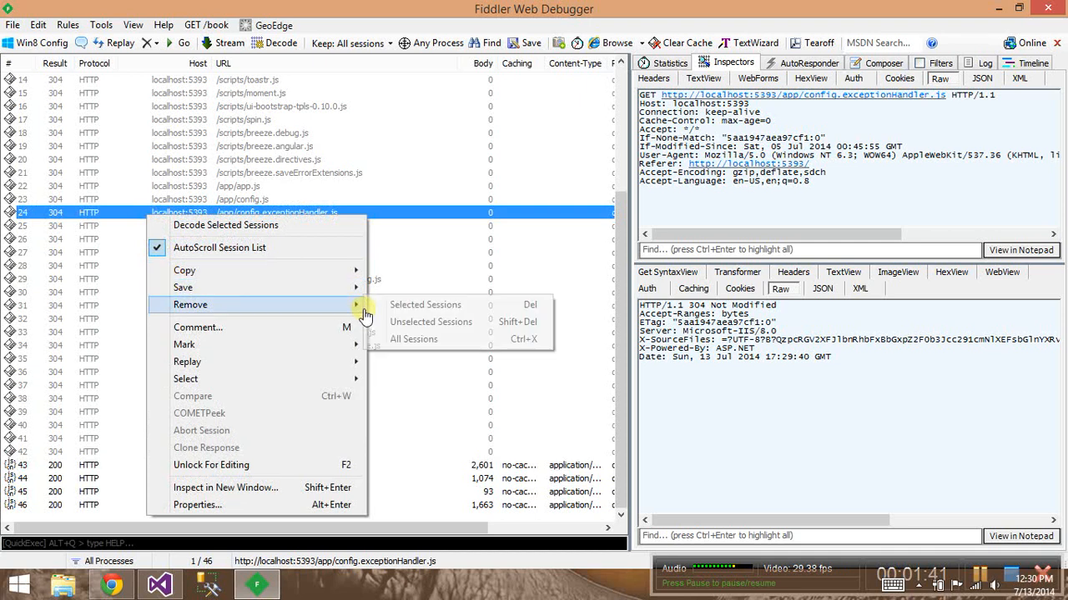
mouse_move(424, 340)
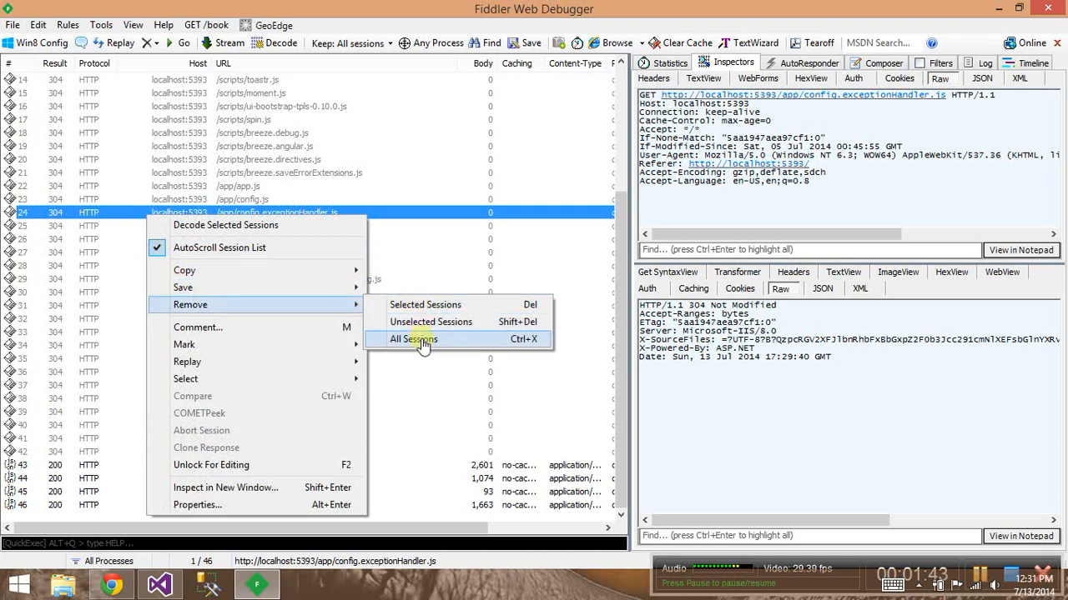
mouse_move(333, 281)
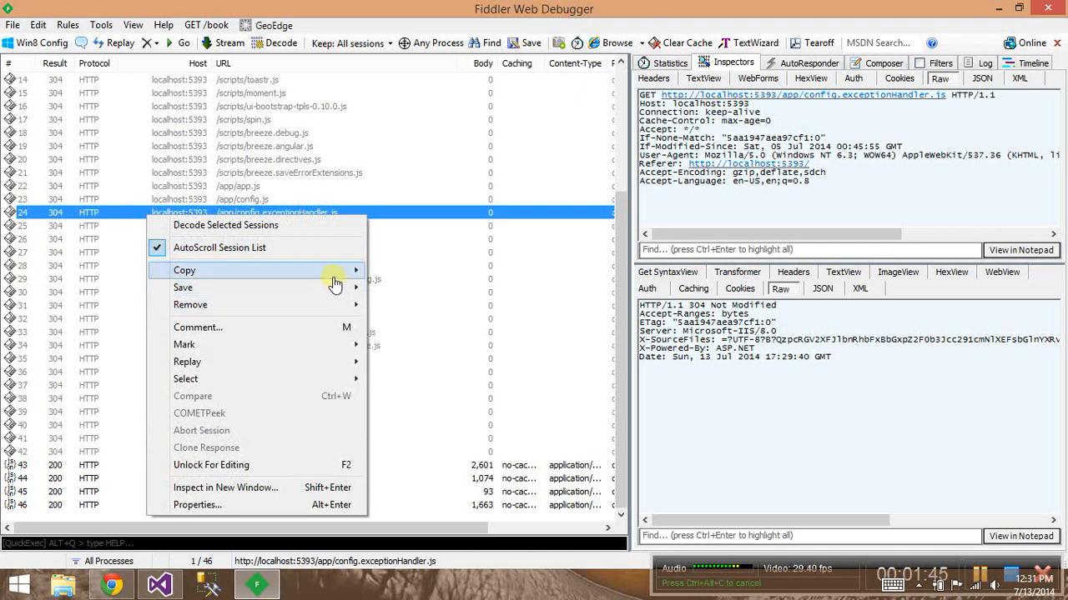
click(184, 271)
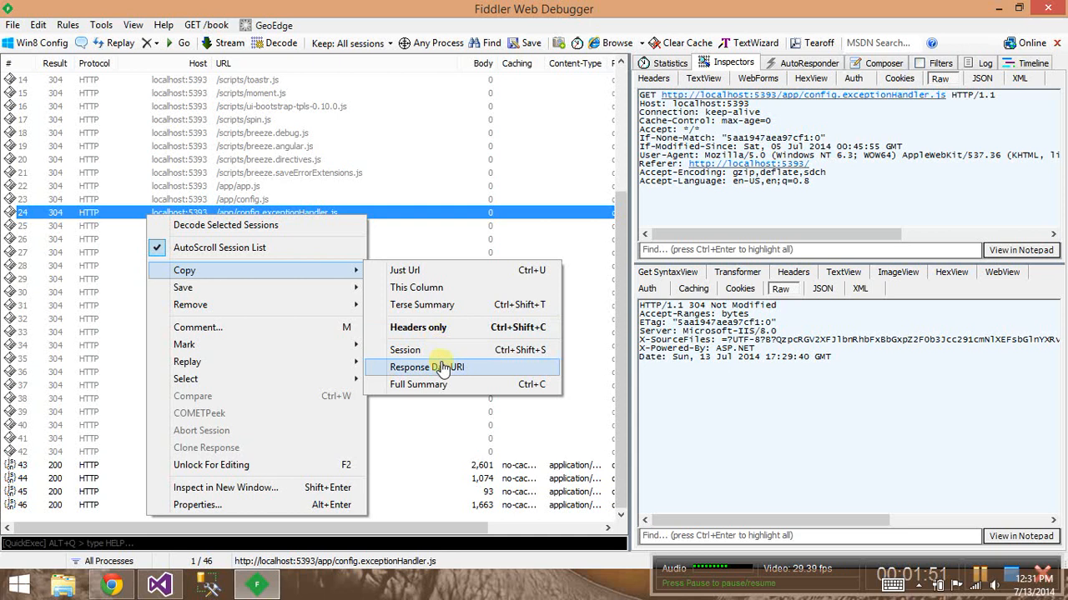
mouse_move(443, 327)
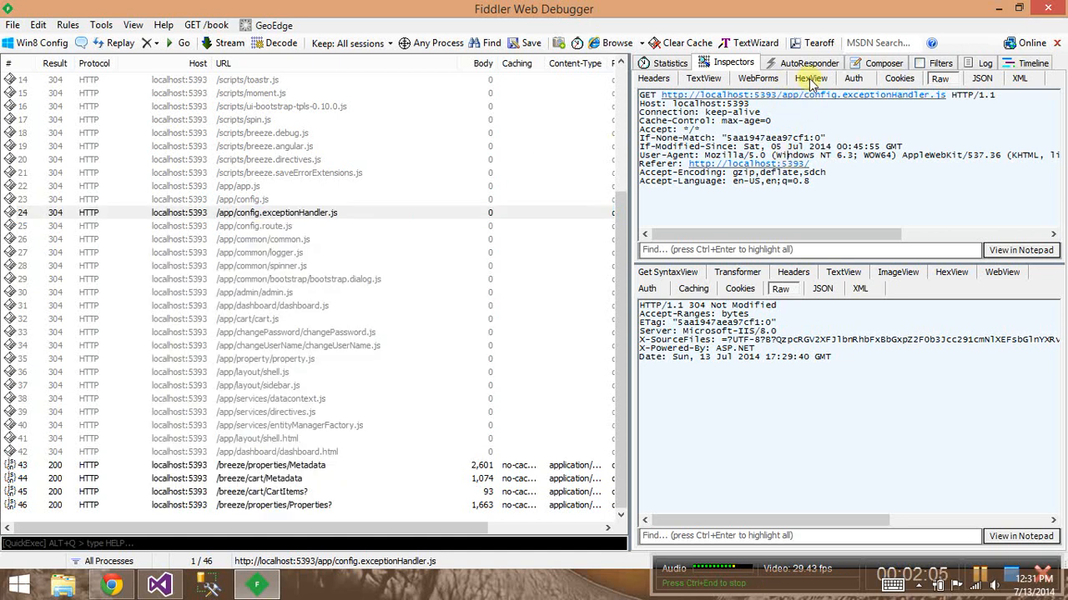
click(884, 64)
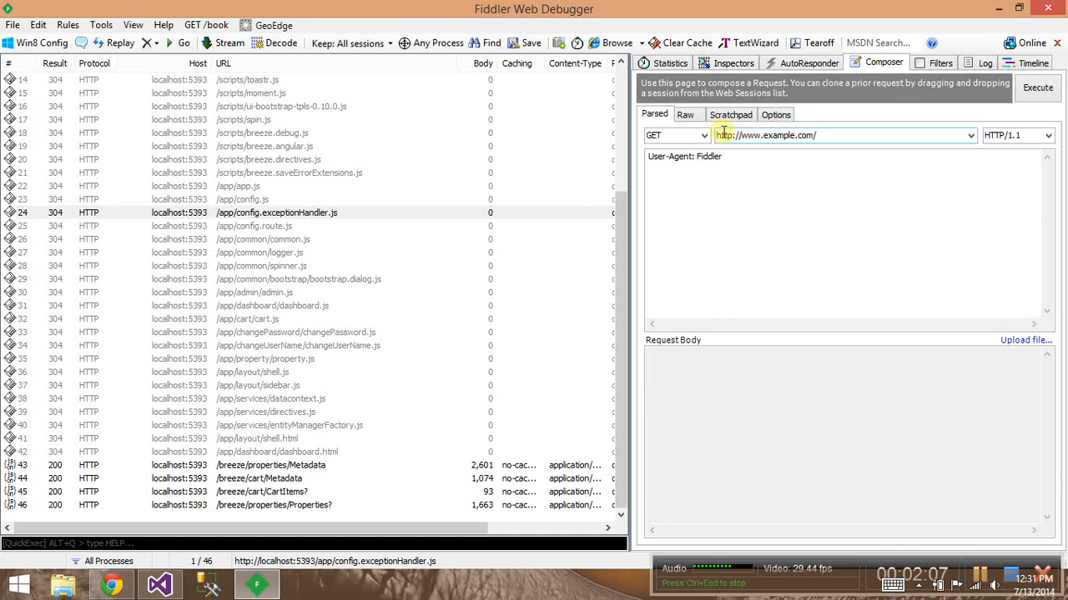
click(704, 135)
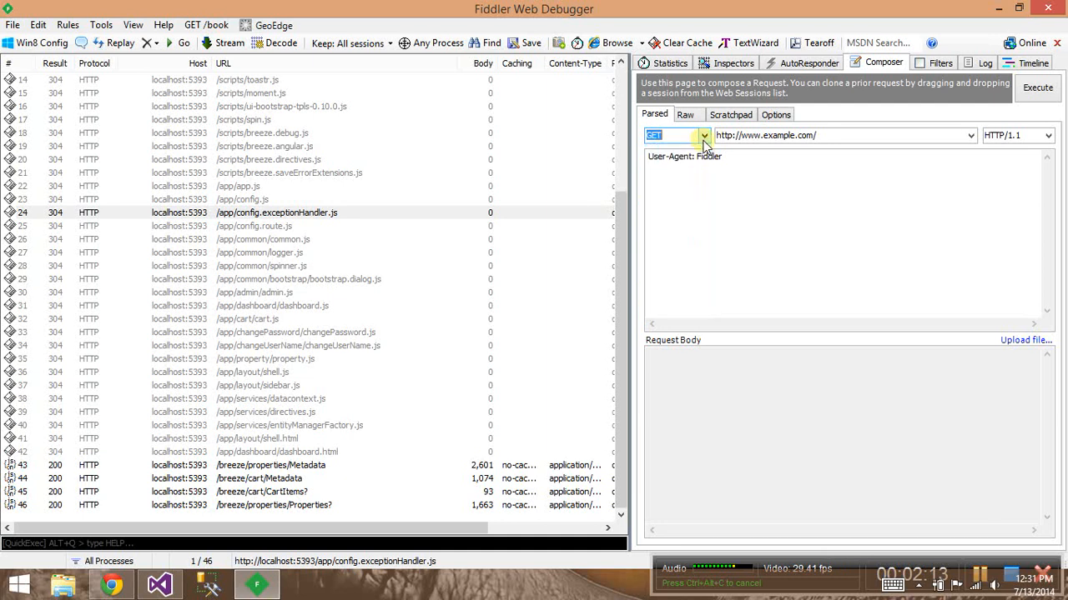
mouse_move(751, 179)
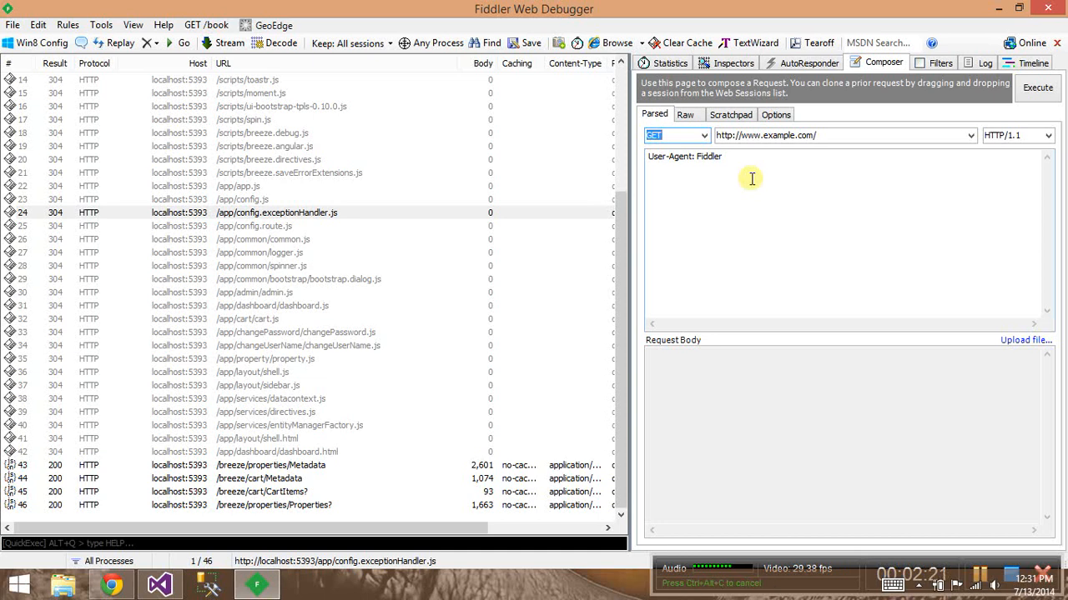
mouse_move(484, 251)
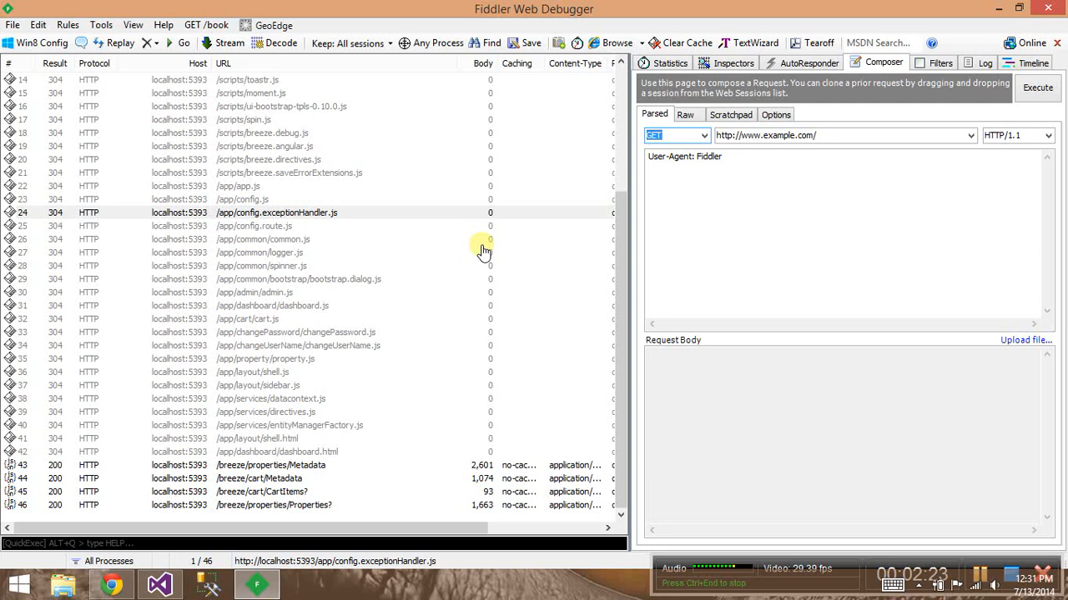